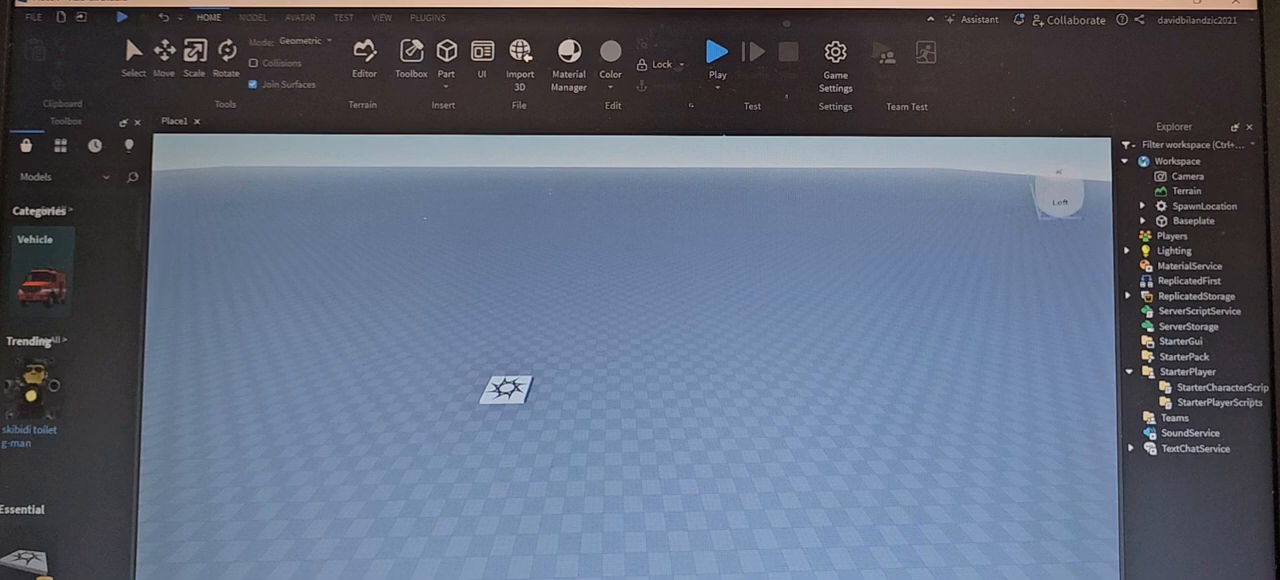
mouse_move(770, 300)
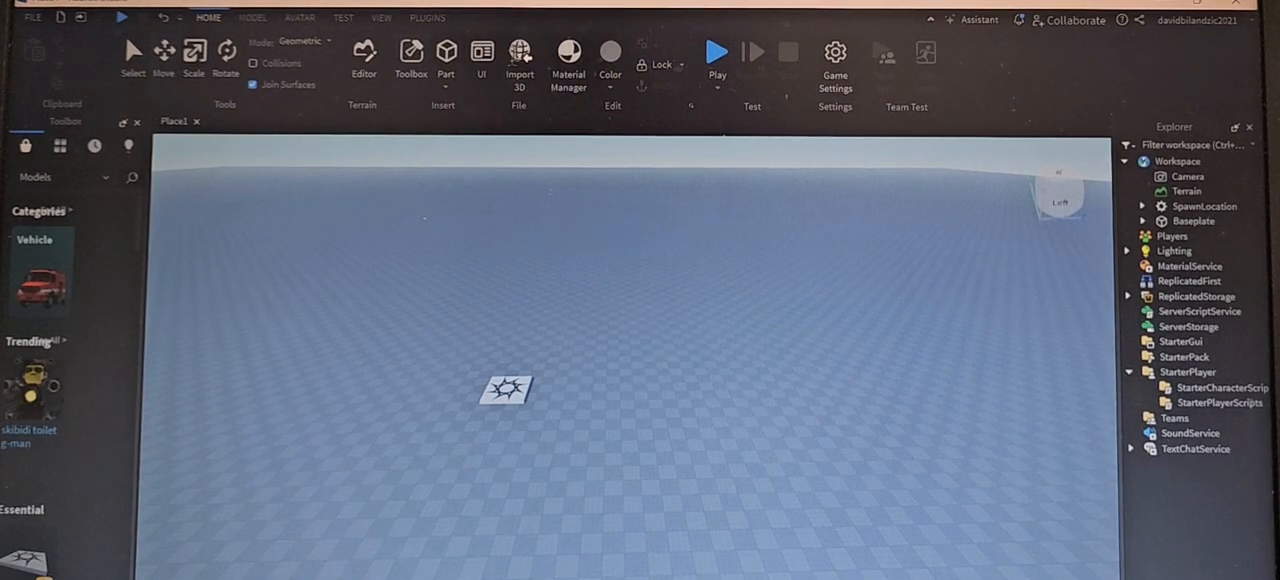
- Insert a new block part into the Workspace near the spawn point
click(444, 56)
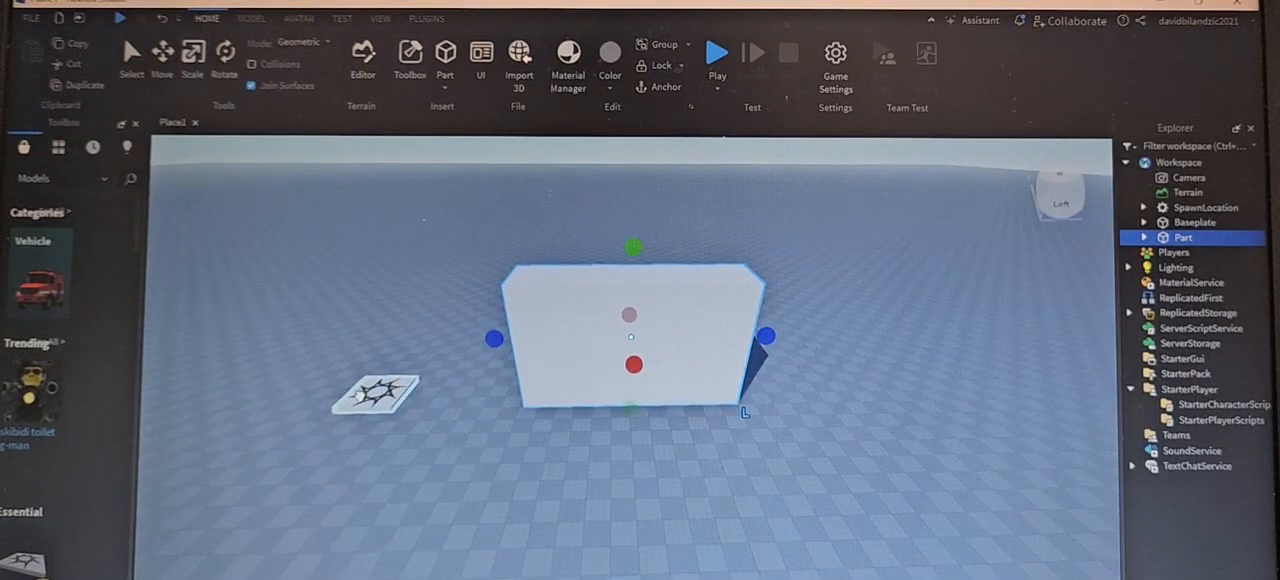
- Scale the block into a wide platform and rest the SpawnLocation on its top
click(1204, 208)
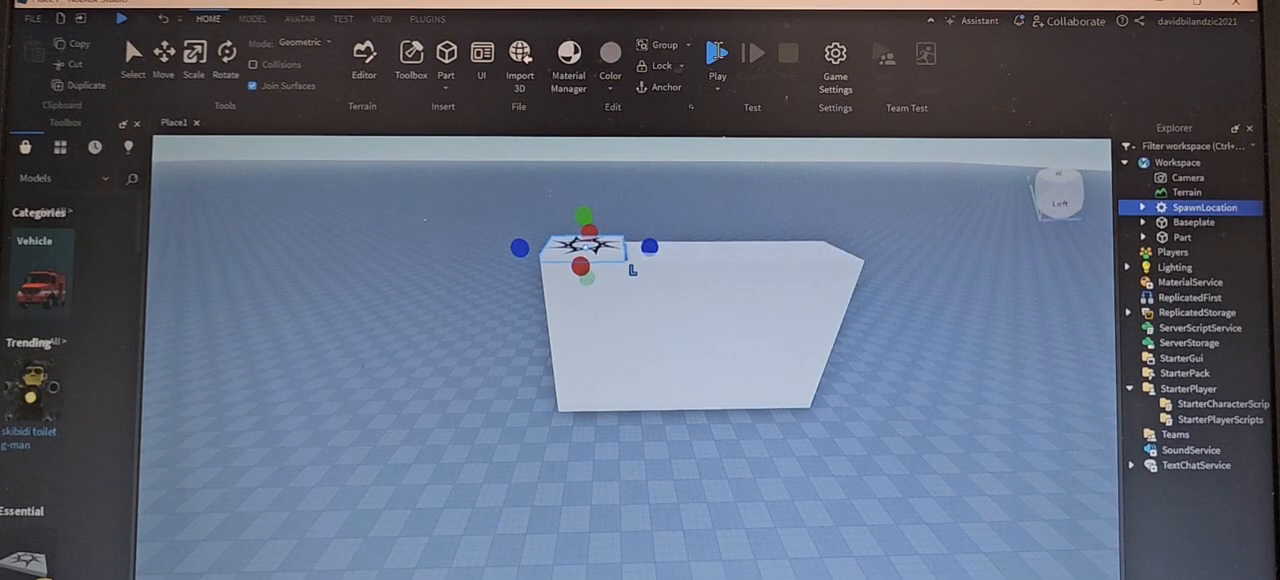
- Launch a playtest and dismiss the player name popup so the character stands on the platform
click(716, 52)
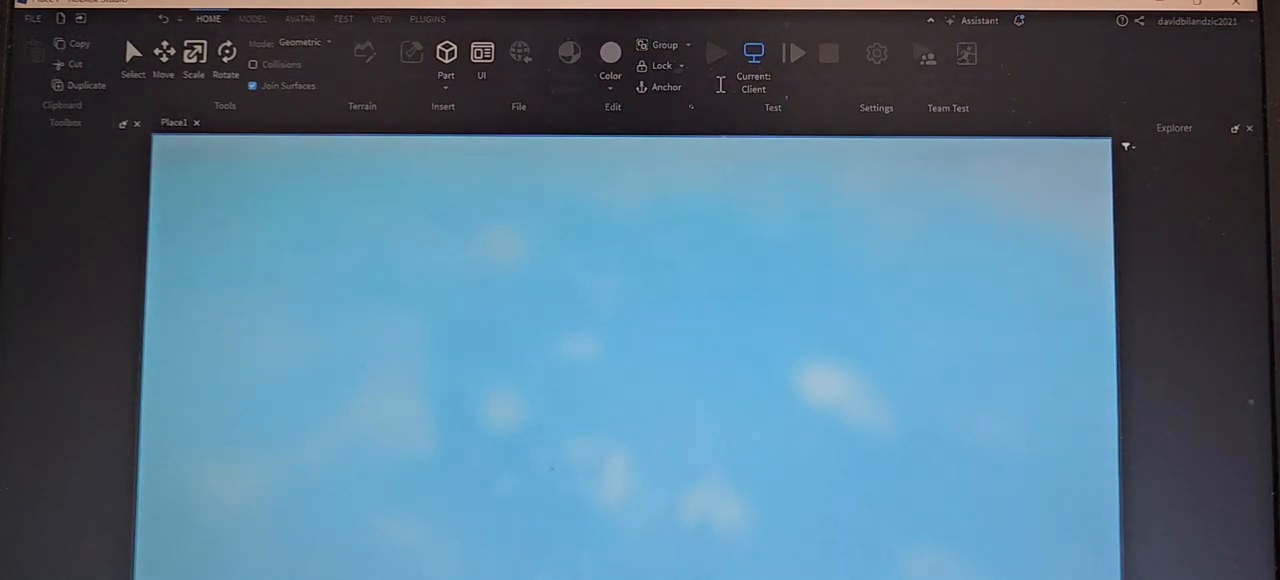
click(716, 52)
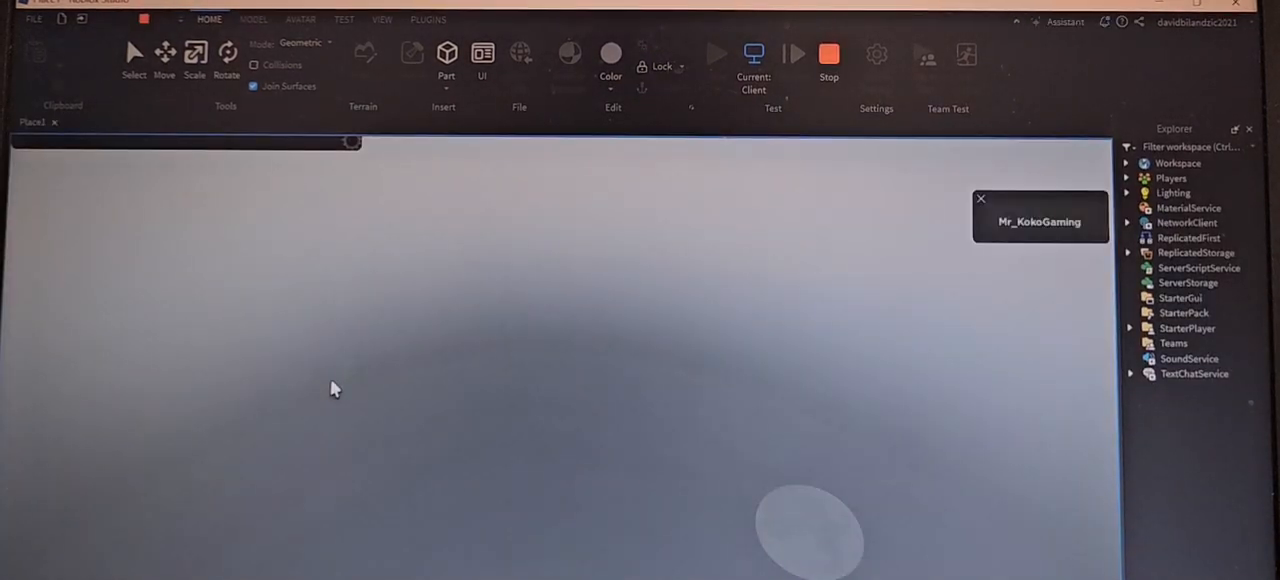
click(716, 54)
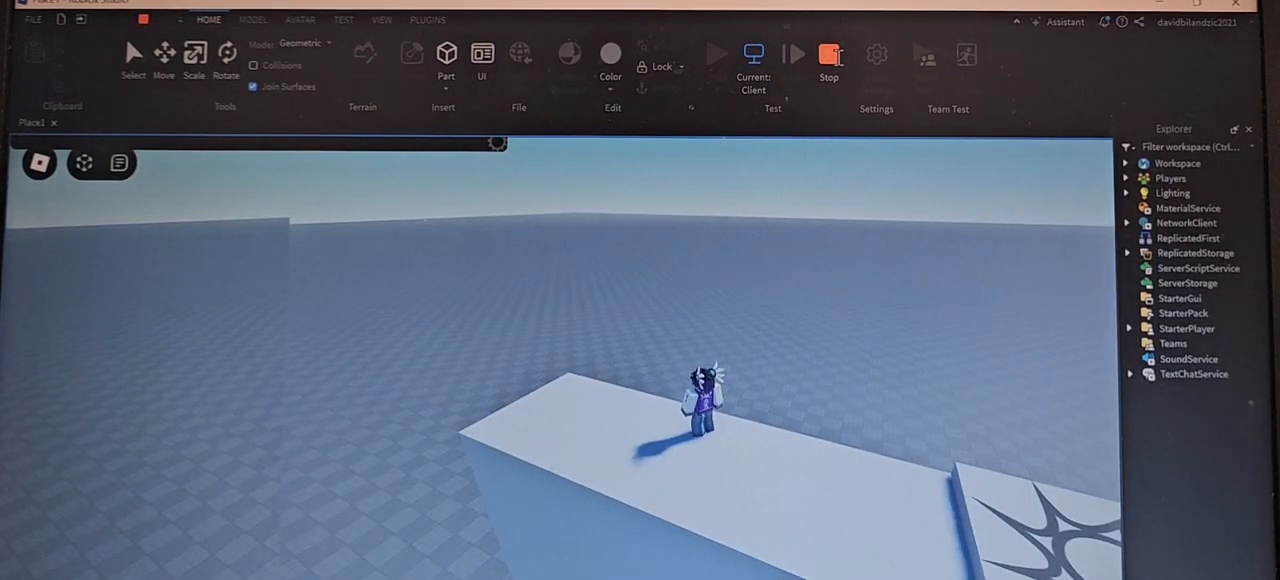
- Stop the playtest and return to edit mode with the spawn atop the platform
click(828, 54)
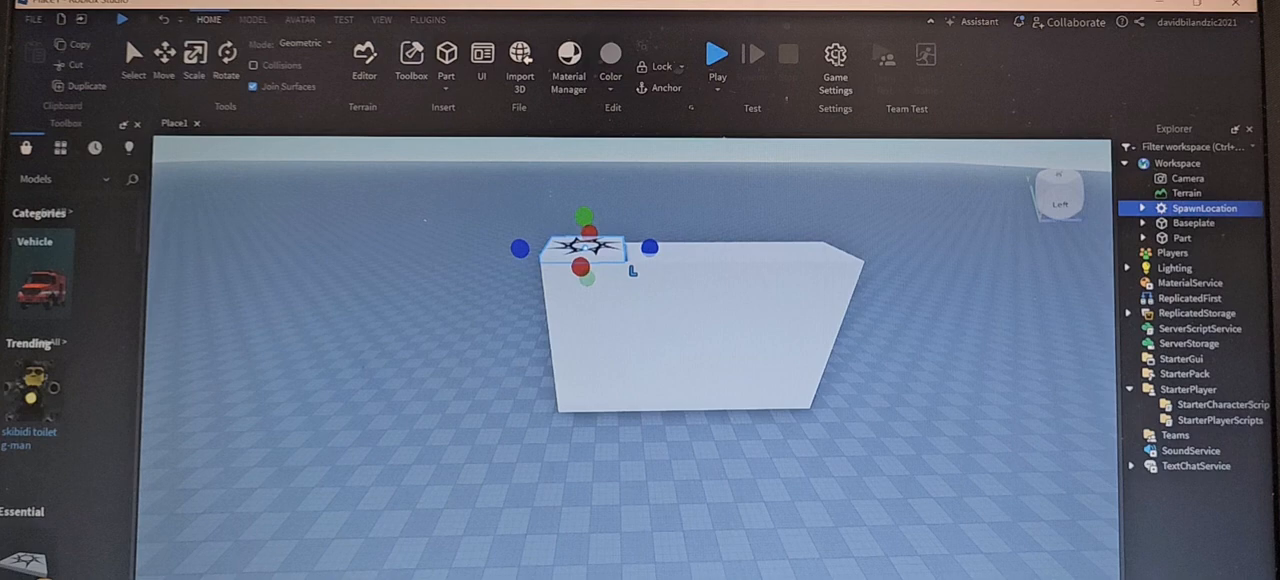
mouse_move(524, 400)
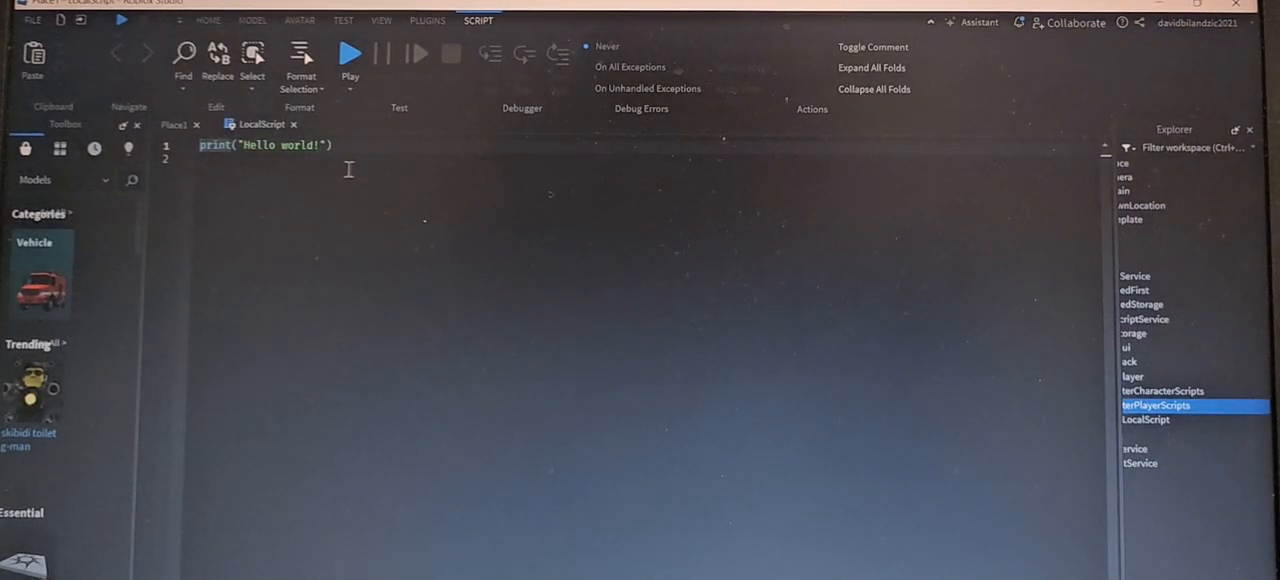
- Replace the LocalScript's print line with the scriptable side-offset camera code and return to the 3D scene
triple_click(264, 144)
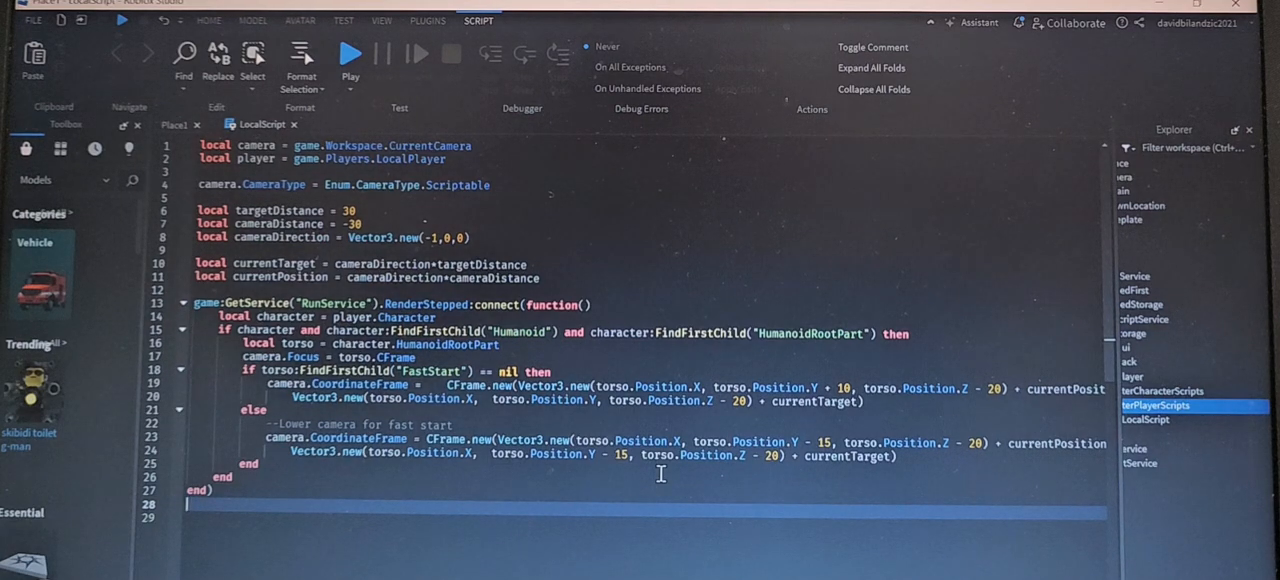
mouse_move(540, 554)
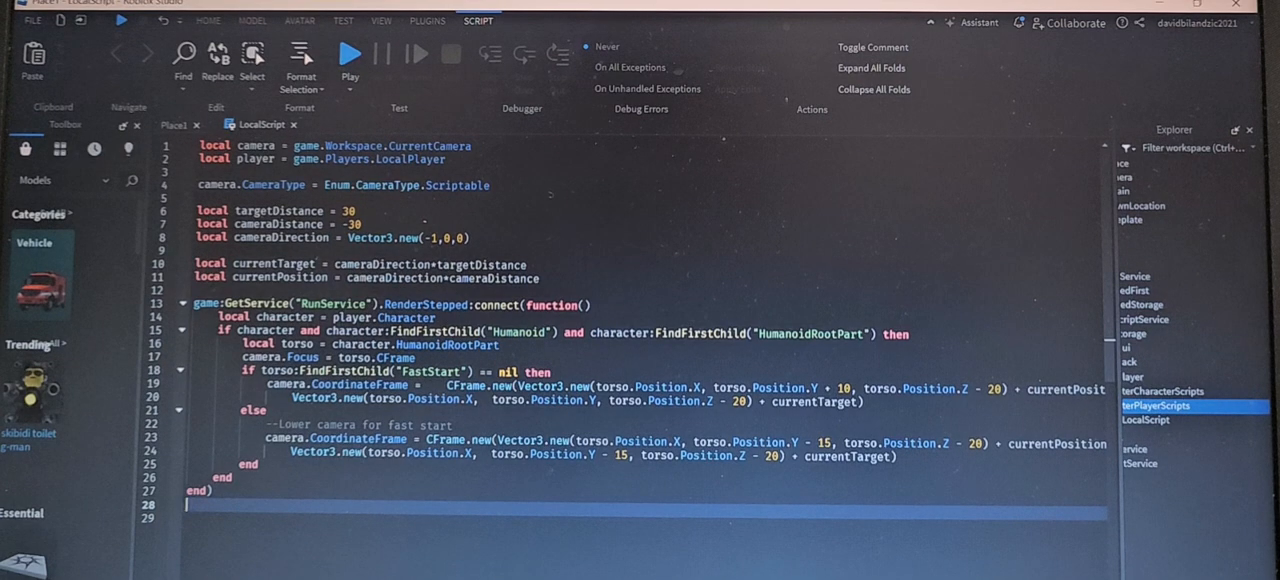
key(ctrl+a)
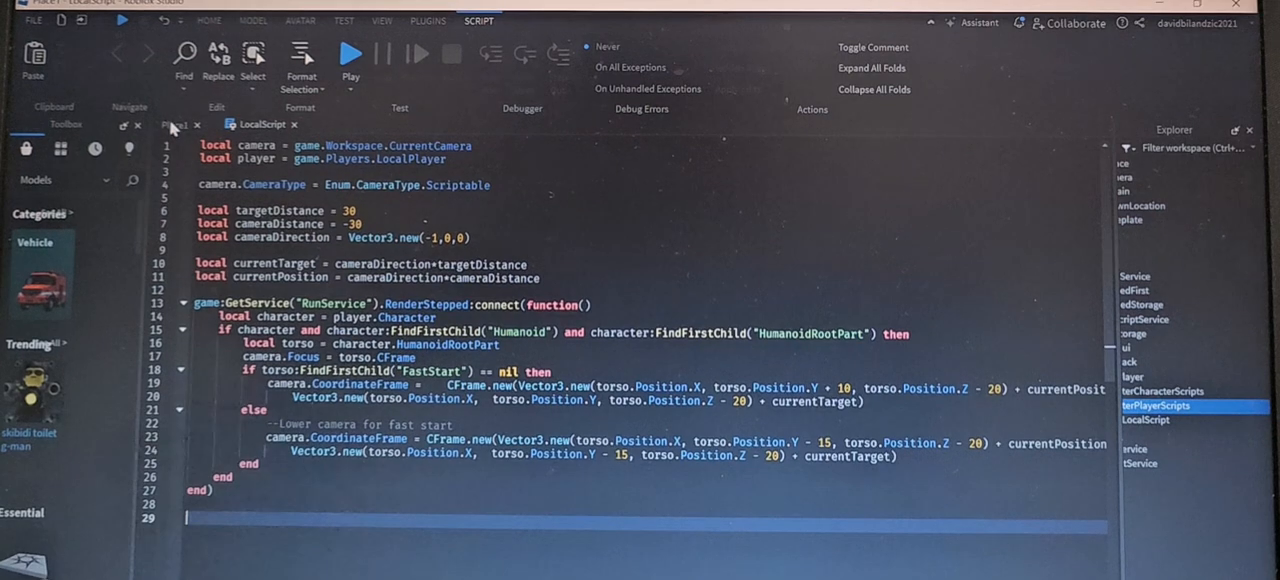
click(176, 124)
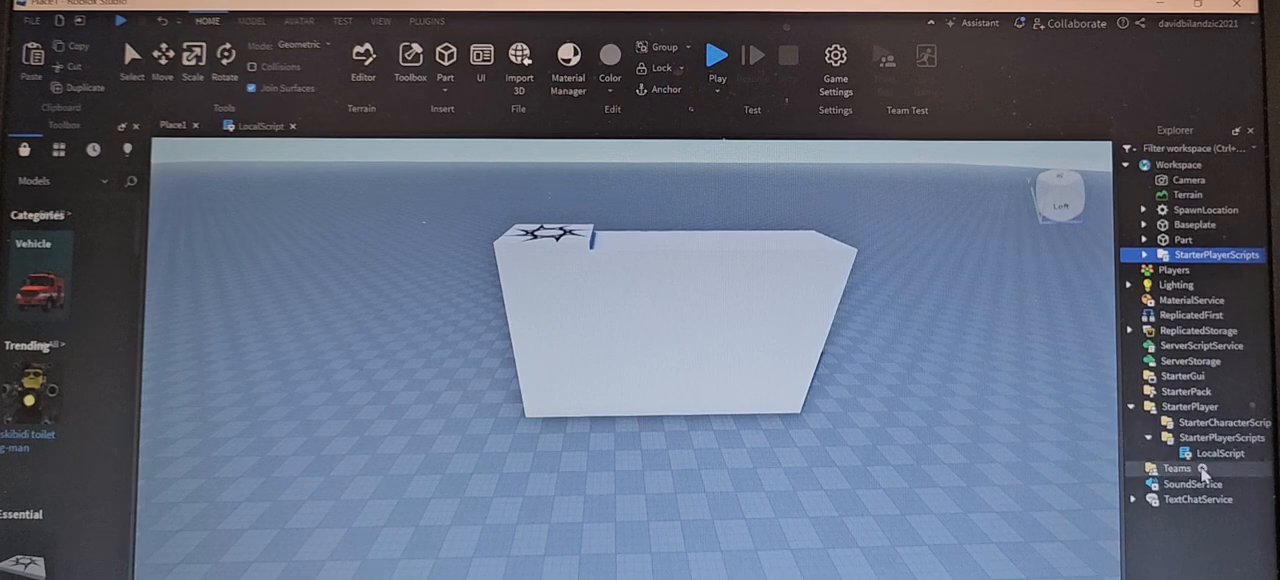
- Select the LocalScript under StarterPlayerScripts and launch a playtest of the camera script
click(1220, 452)
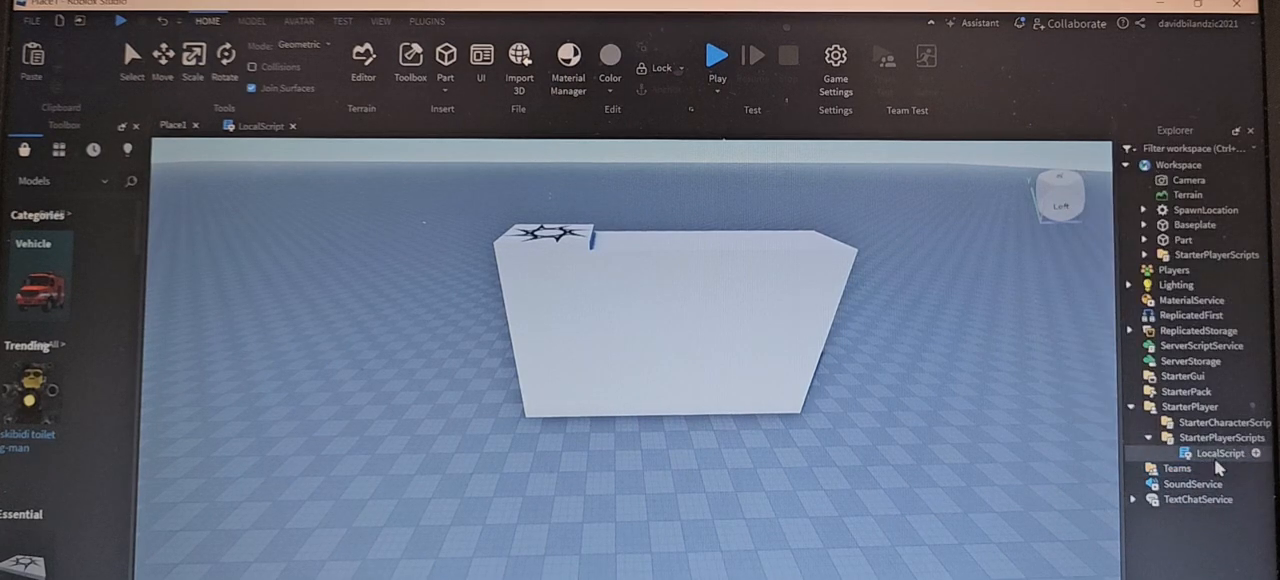
double_click(1220, 452)
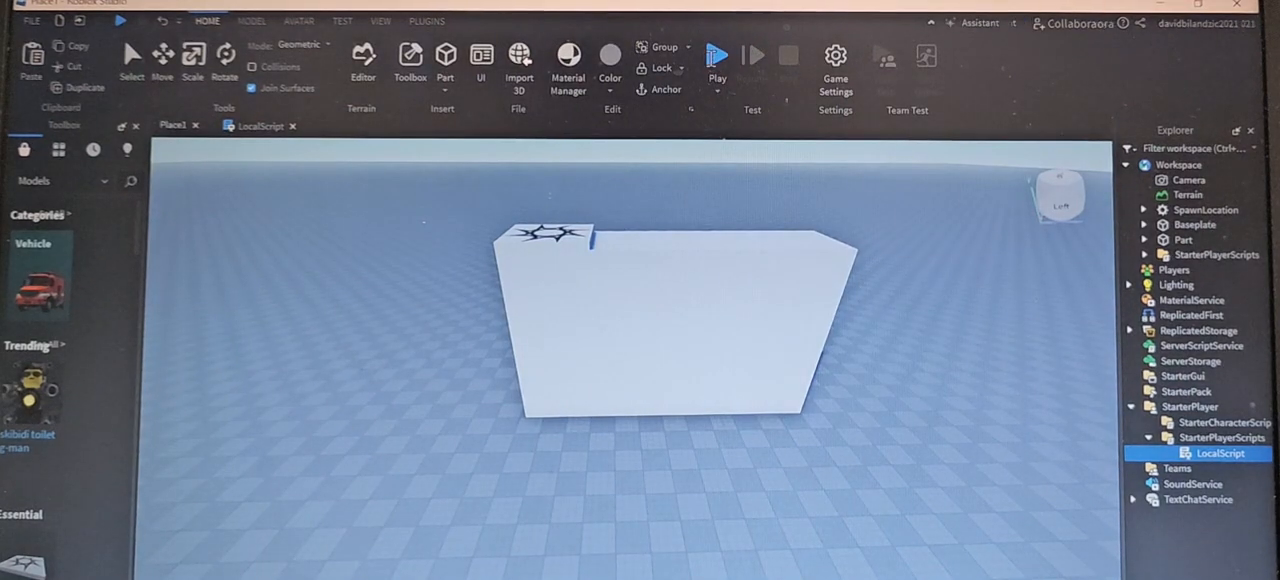
click(716, 56)
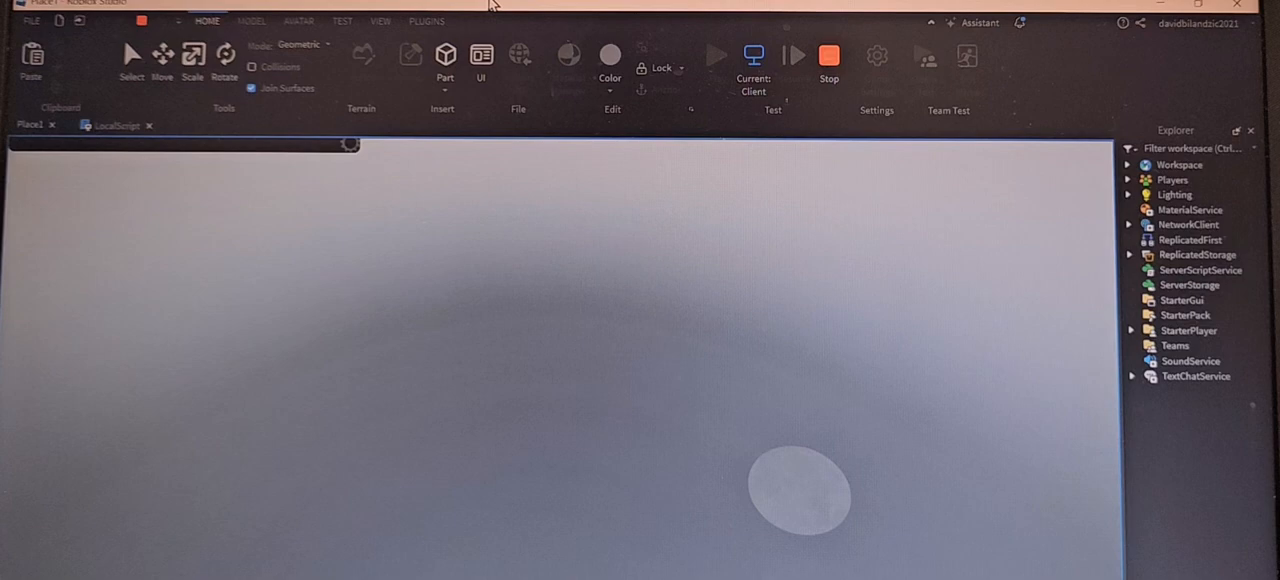
- Watch the character from the fixed side-view camera, then stop the playtest
click(752, 56)
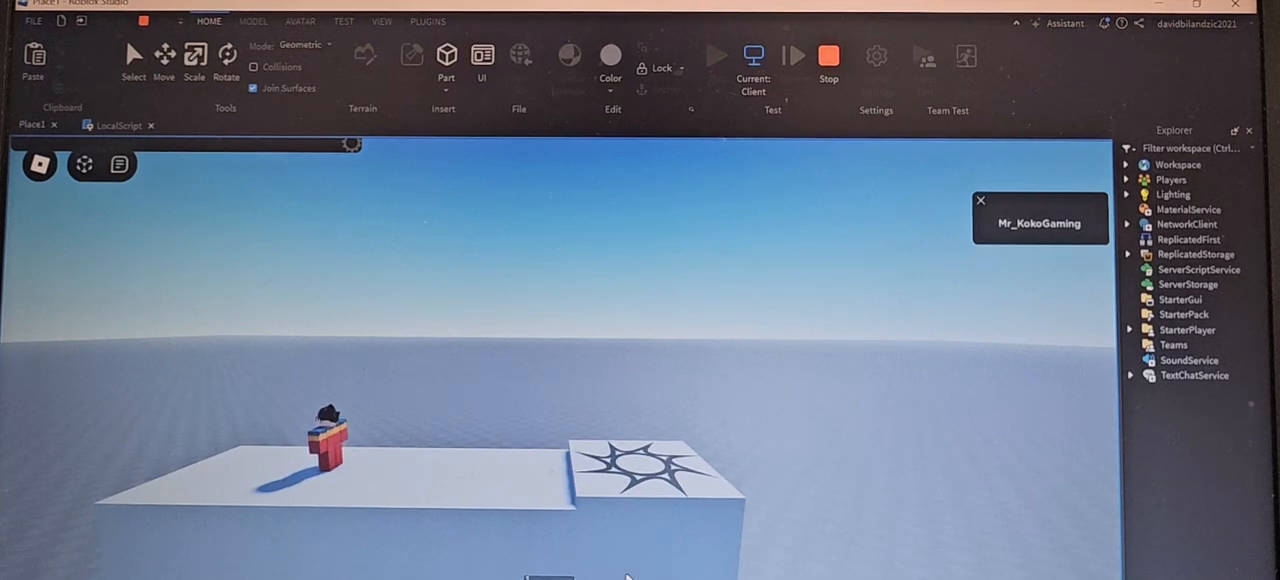
mouse_move(470, 374)
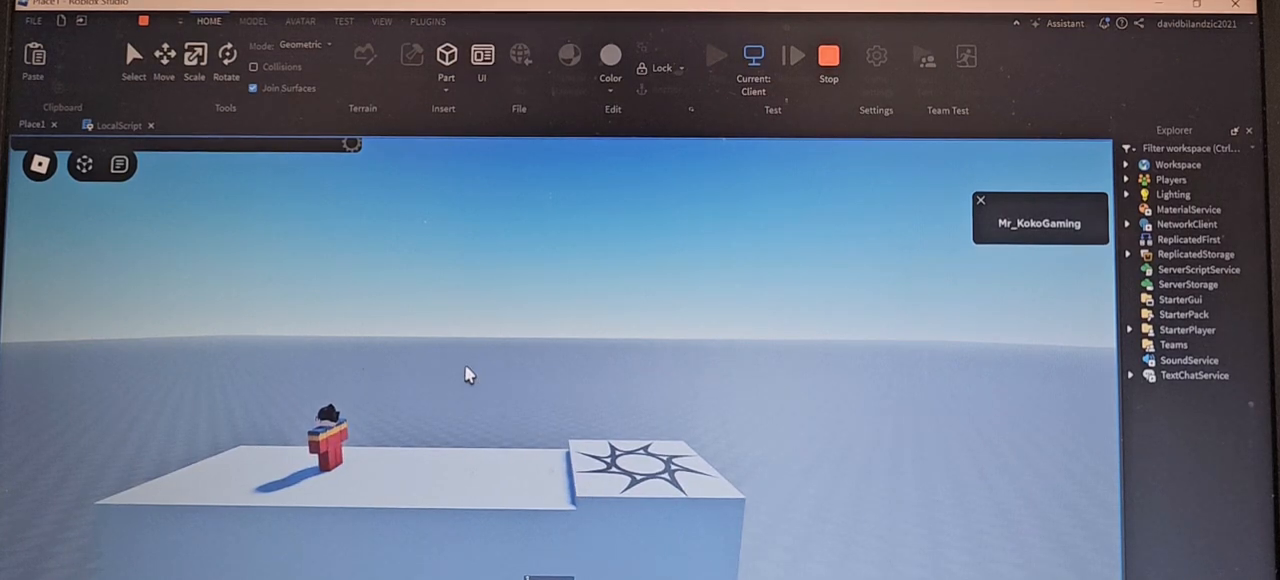
mouse_move(420, 368)
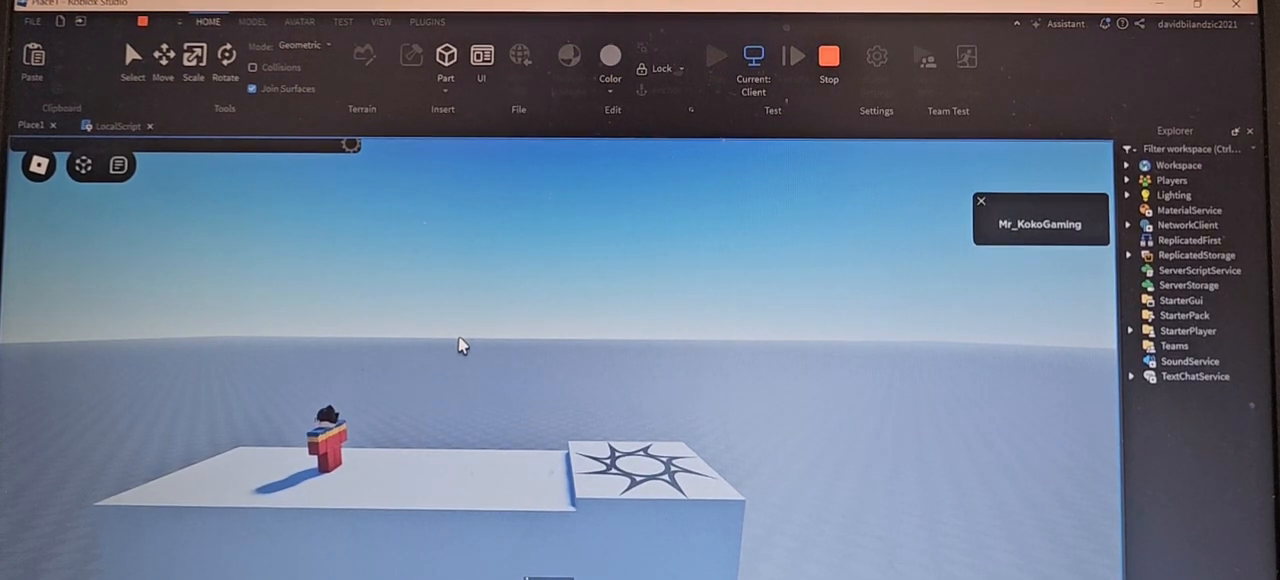
mouse_move(498, 332)
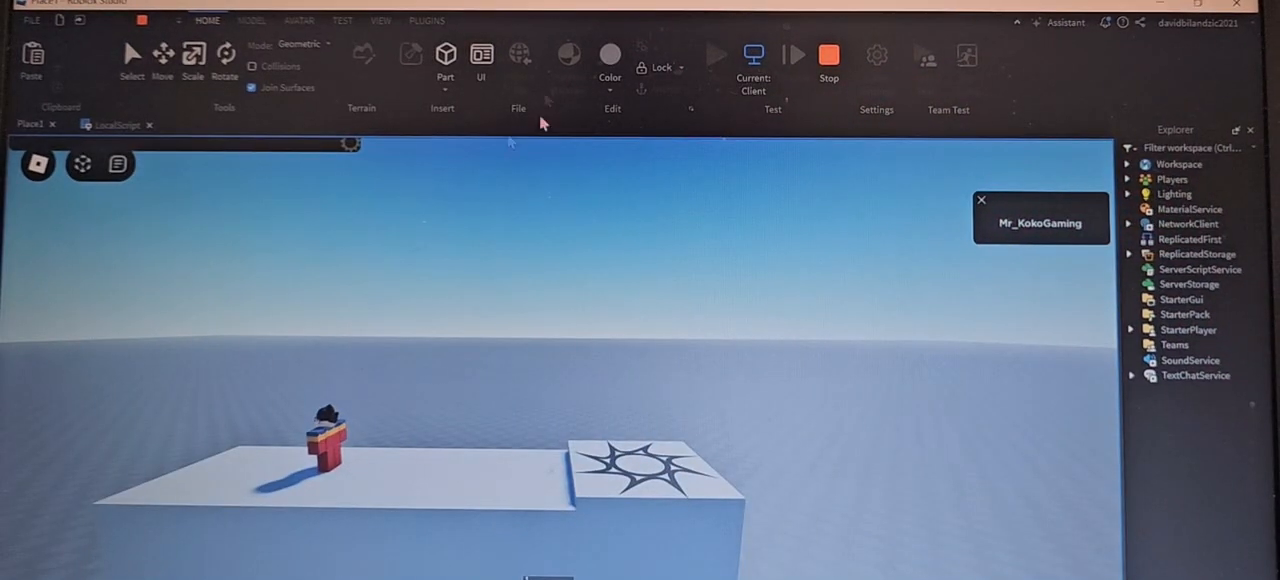
mouse_move(604, 336)
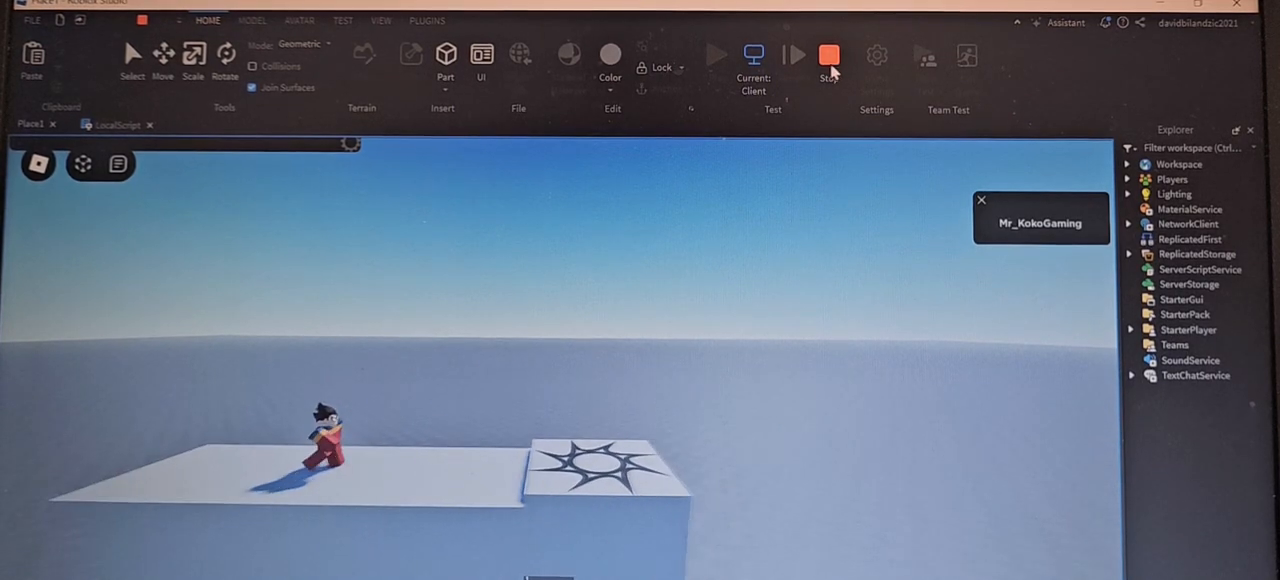
click(828, 54)
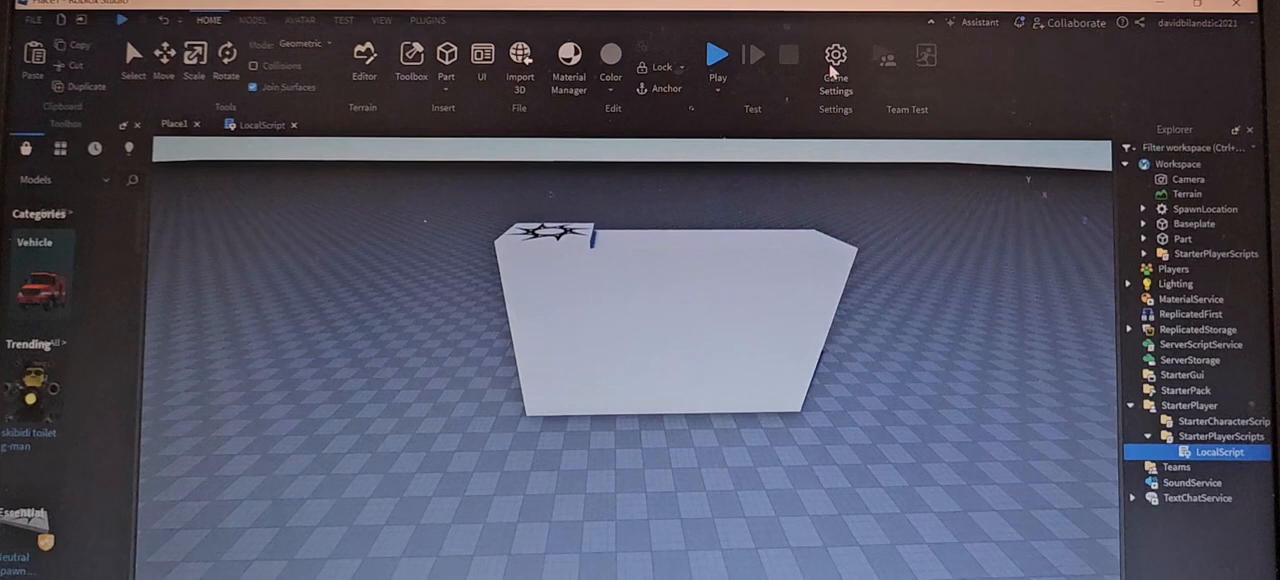